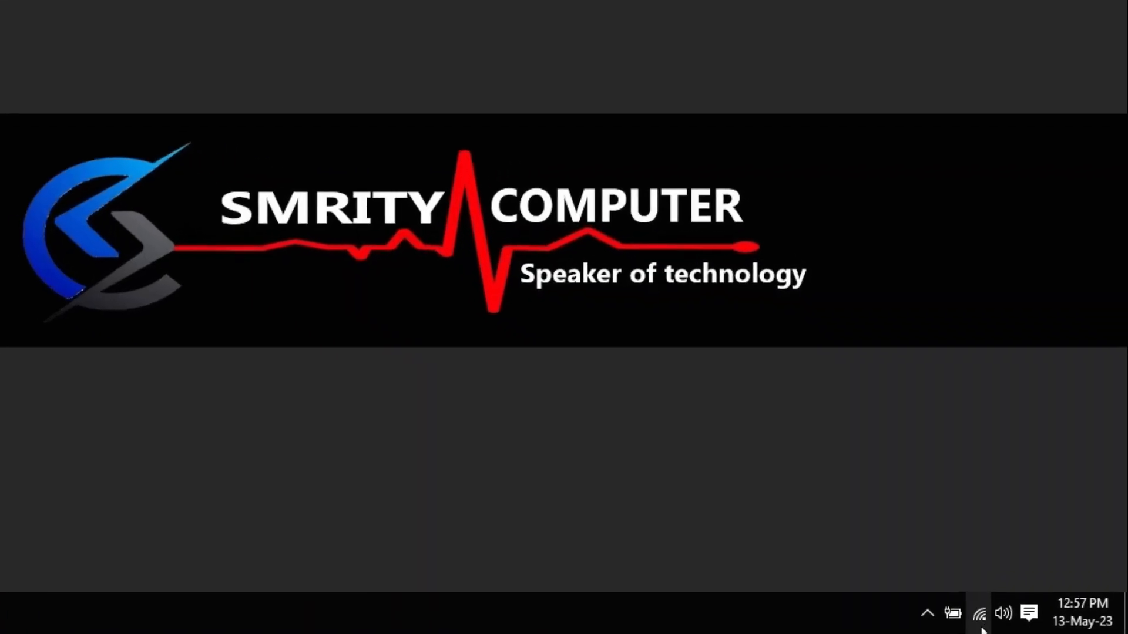
{"action": "mouse_move", "coordinate": [978, 612]}
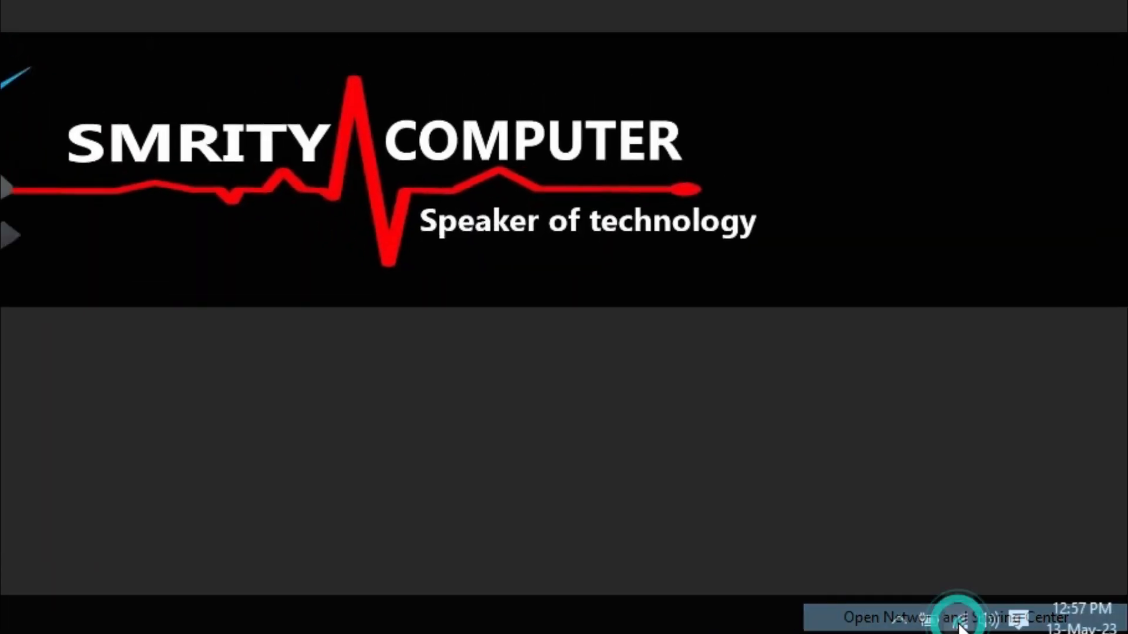
Open Network and Sharing Center from the Wi-Fi tray icon's menu
{"action": "left_click", "coordinate": [961, 618]}
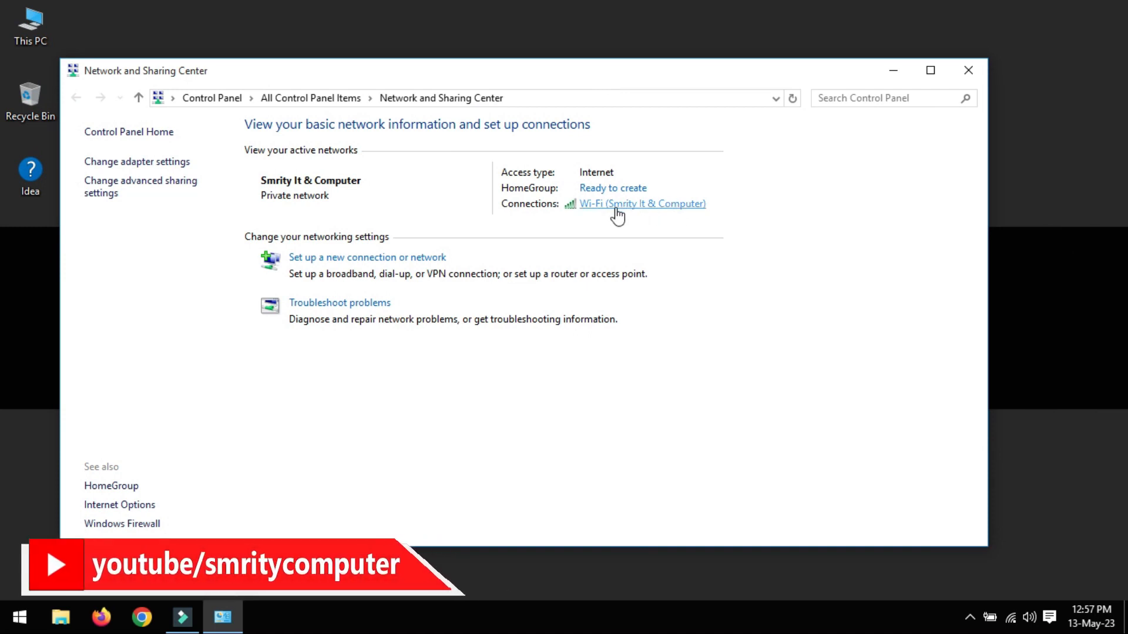
Open Wireless Properties from the Smrity It & Computer Wi-Fi Status dialog
{"action": "left_click", "coordinate": [642, 204]}
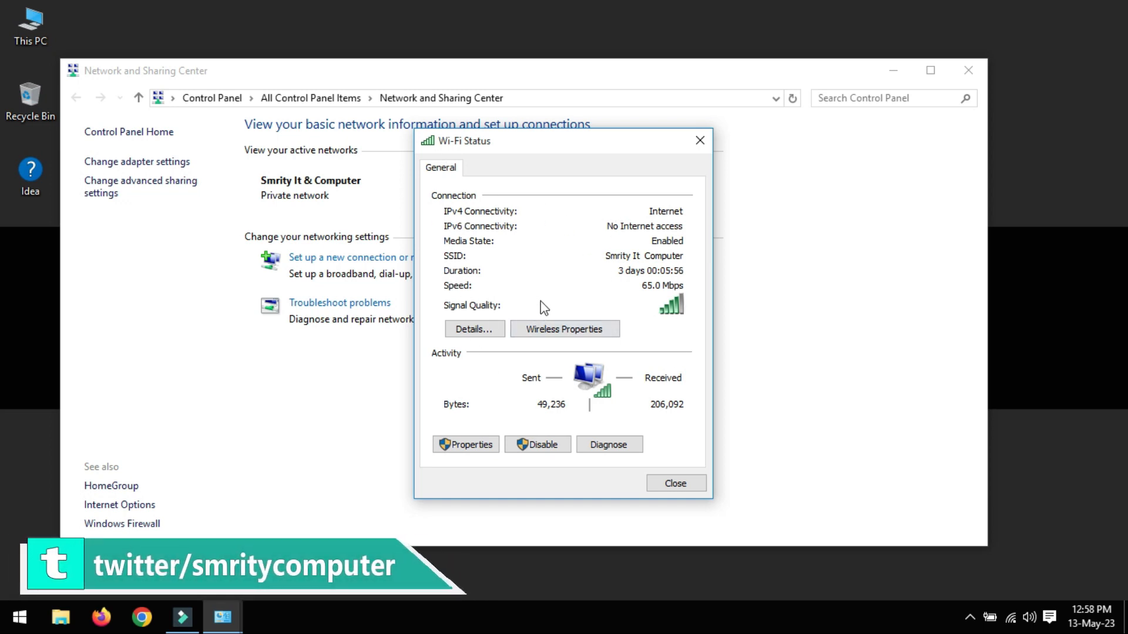
{"action": "left_click", "coordinate": [565, 329]}
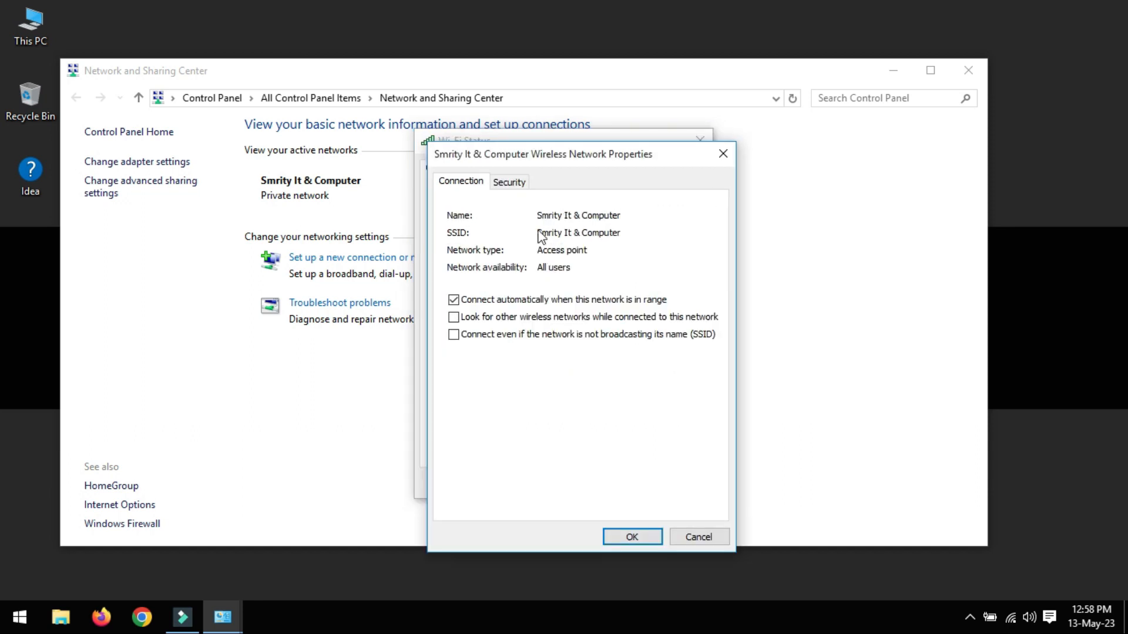
Show the Wi-Fi security key with Show characters, then close Properties and Wi-Fi Status
{"action": "left_click", "coordinate": [508, 182]}
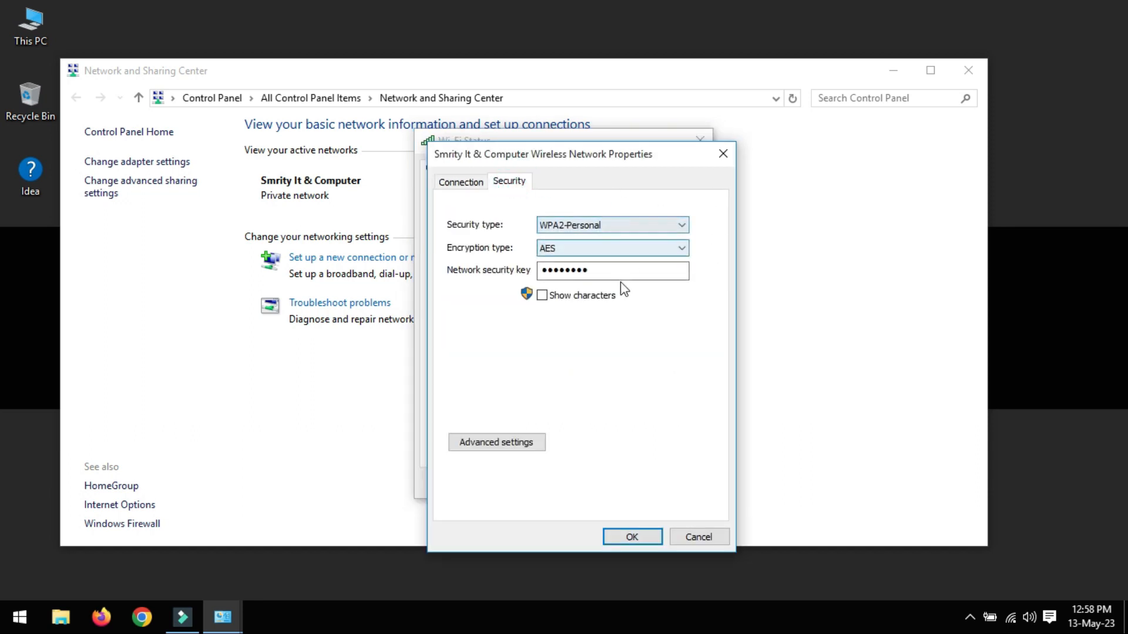
{"action": "left_click", "coordinate": [541, 295]}
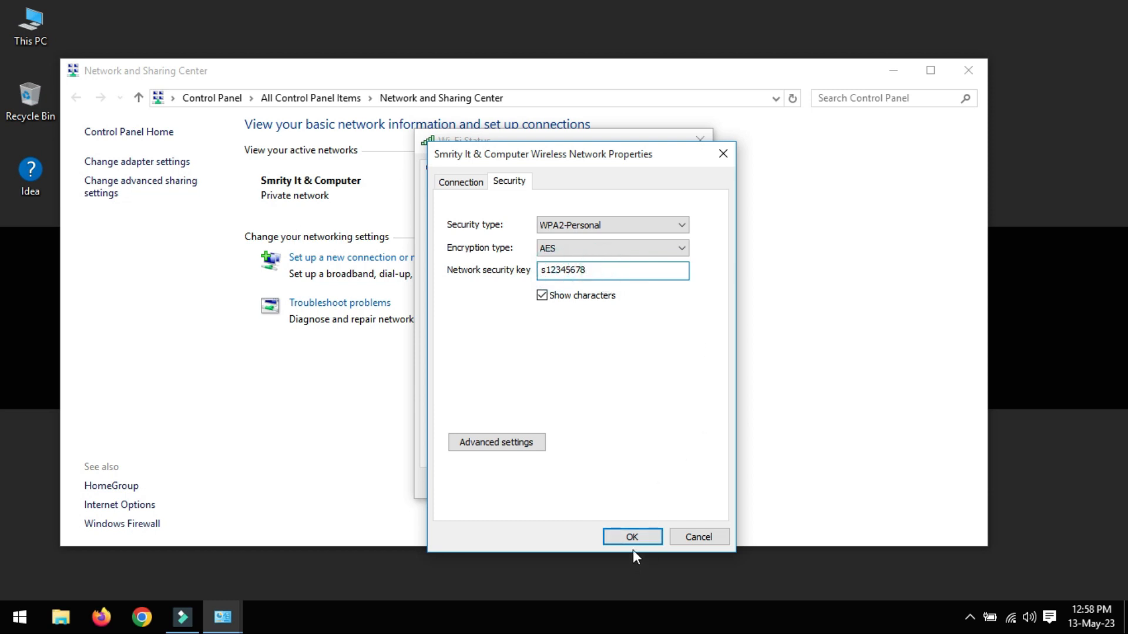
{"action": "left_click", "coordinate": [631, 536]}
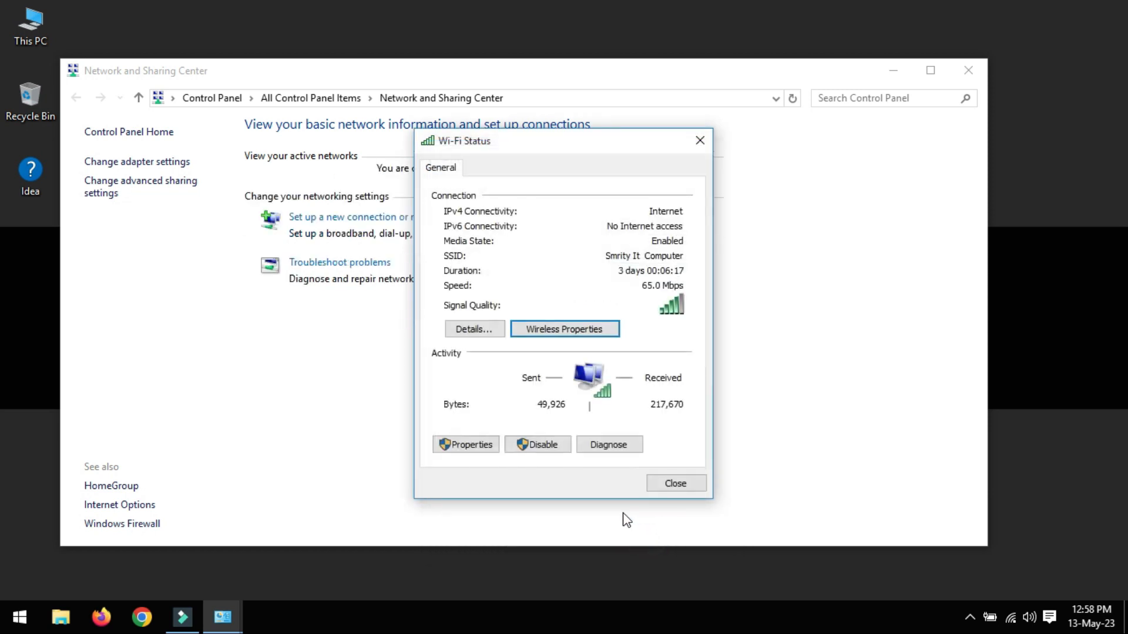
{"action": "left_click", "coordinate": [675, 483]}
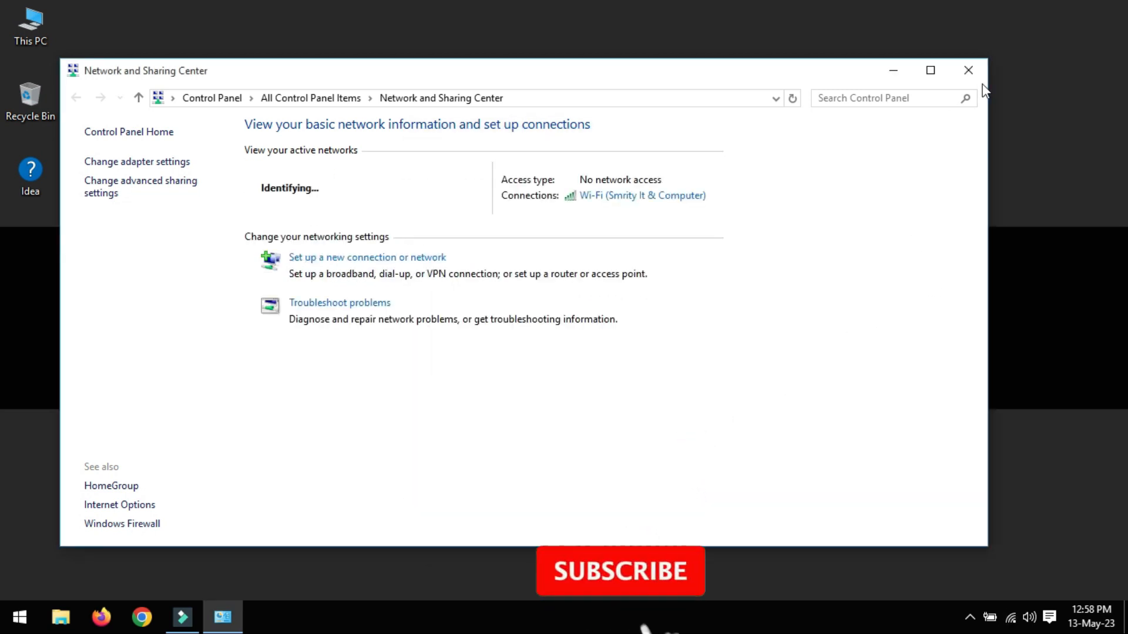